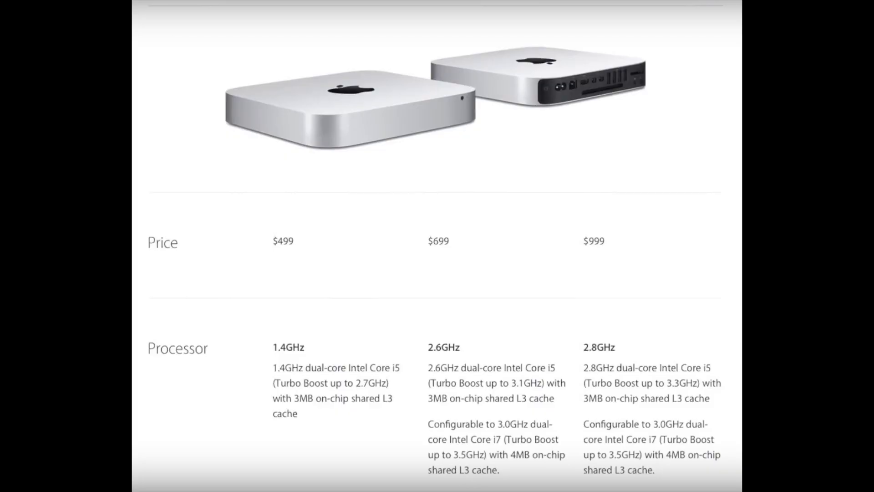
scroll("down", 3)
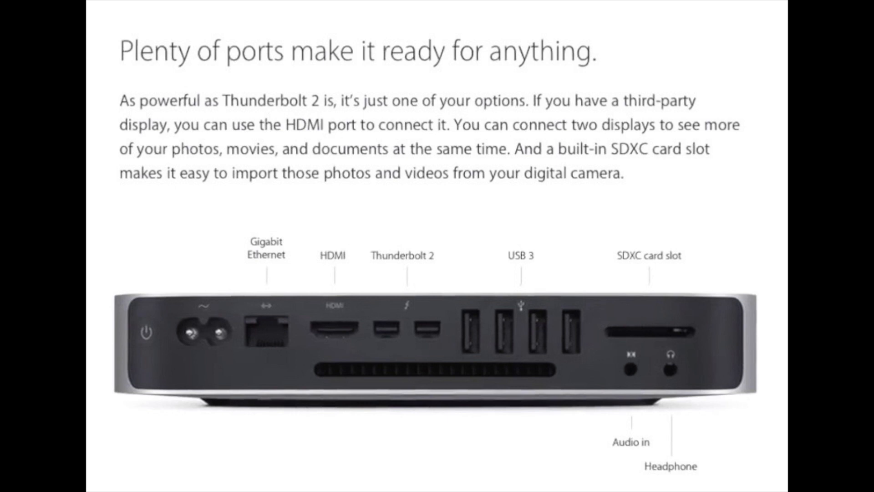